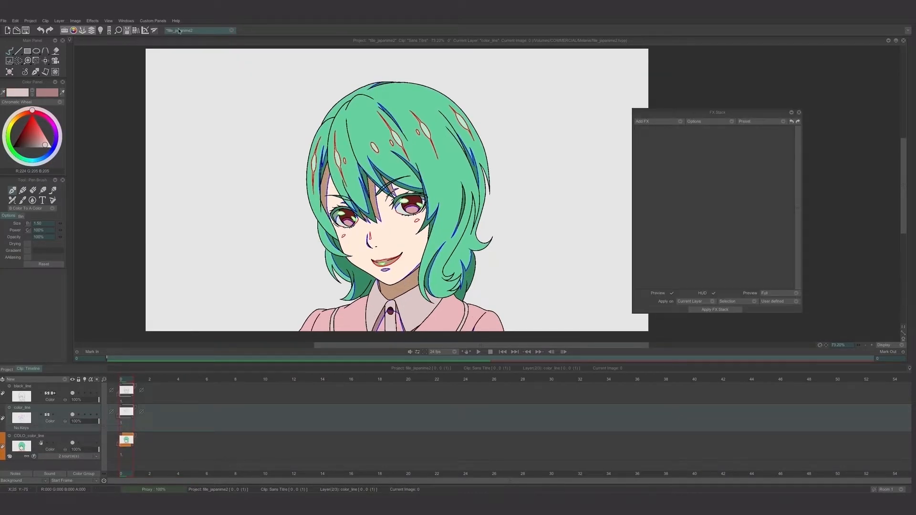
- Add a Line Colorize Enhanced effect to the colour line layer's FX Stack
click(642, 121)
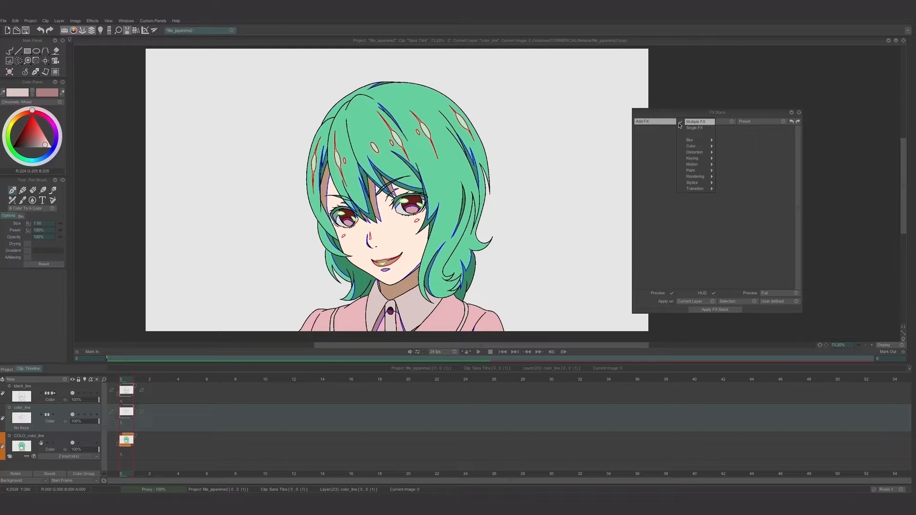
mouse_move(692, 145)
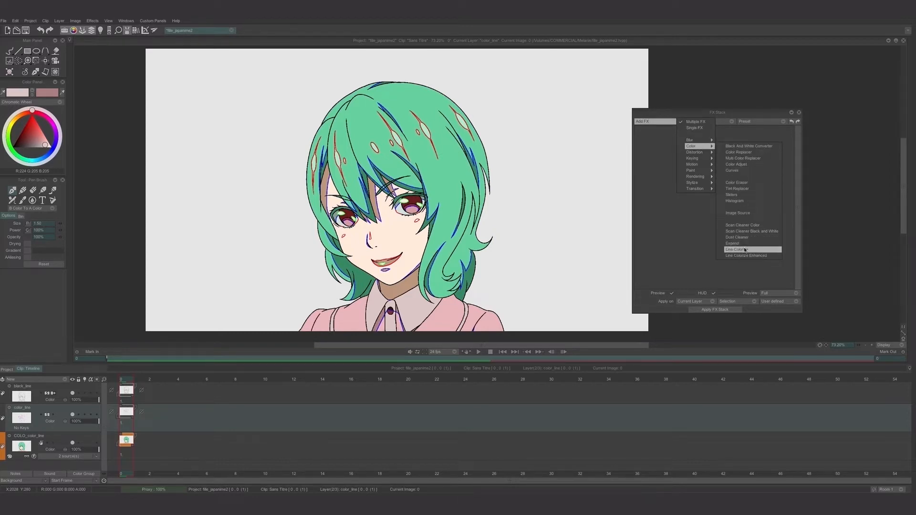
click(747, 256)
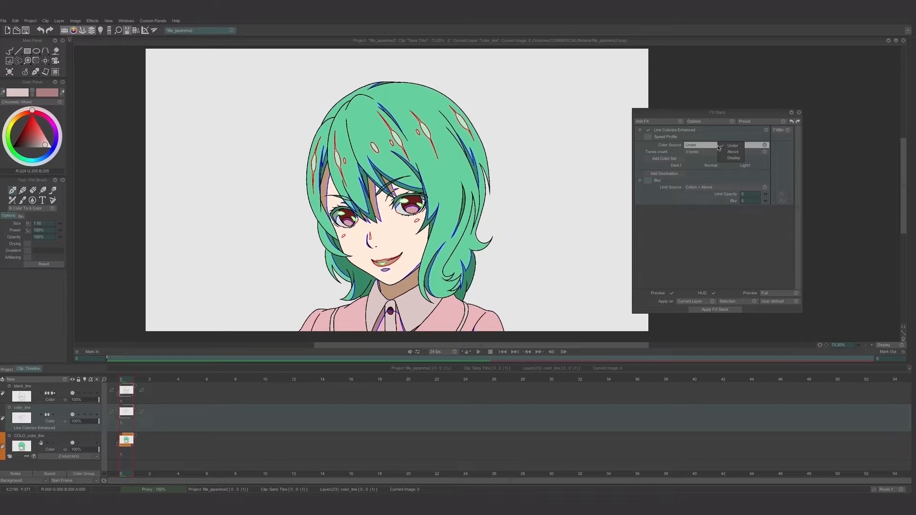
- Set the effect's colour source to Under and its tone count to 3 tones
click(734, 157)
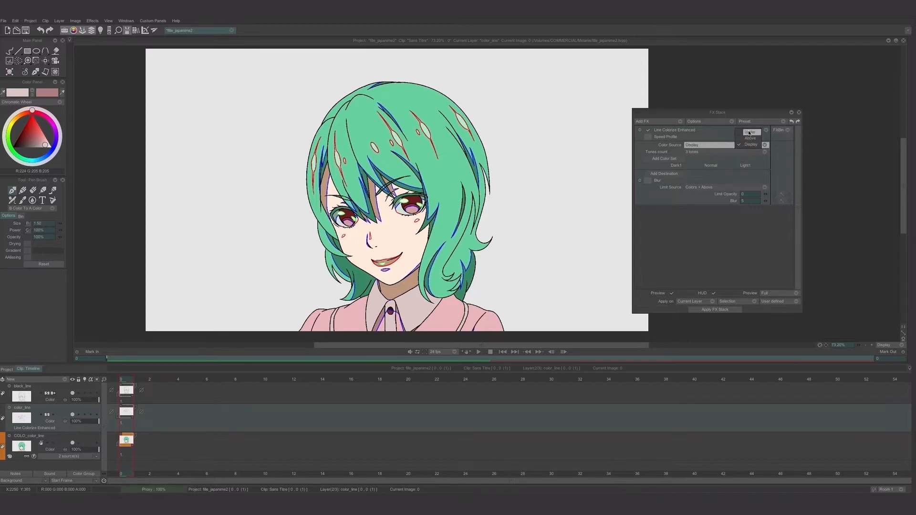
click(707, 152)
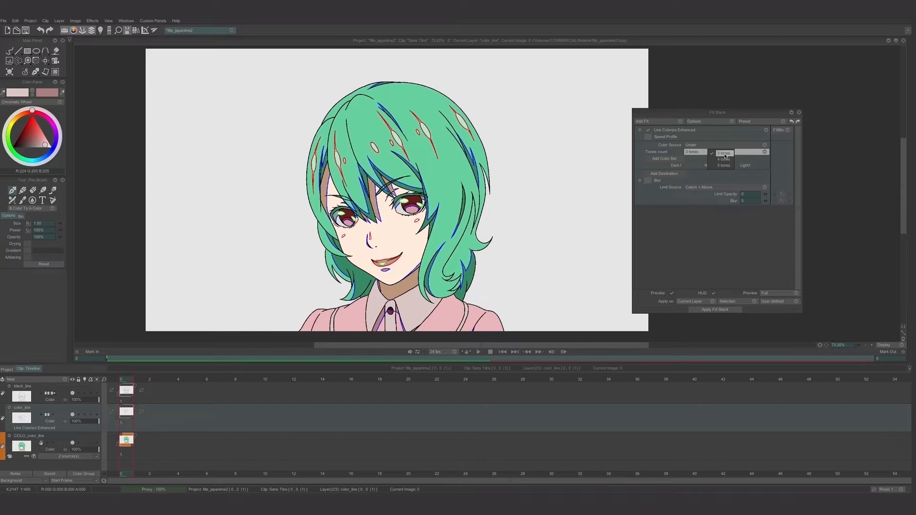
click(723, 153)
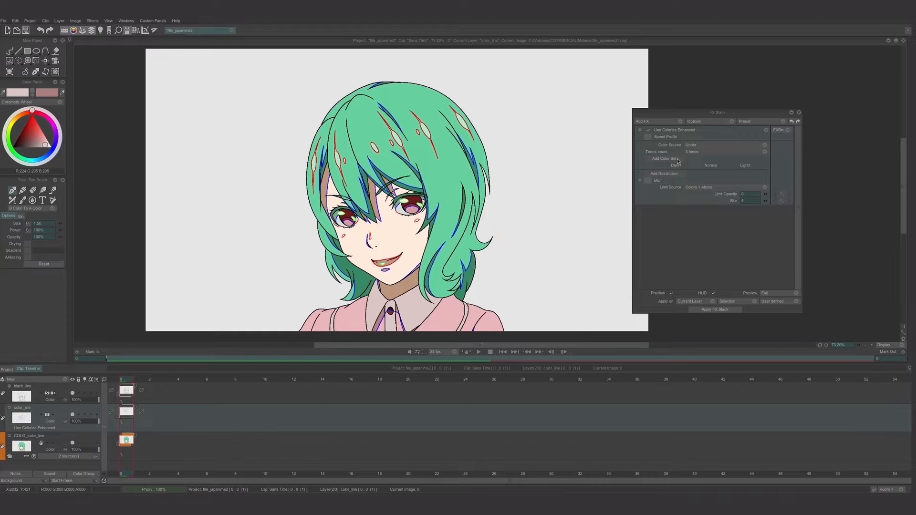
- Add a colour set and sample the hair's dark and normal green tones into it
click(664, 158)
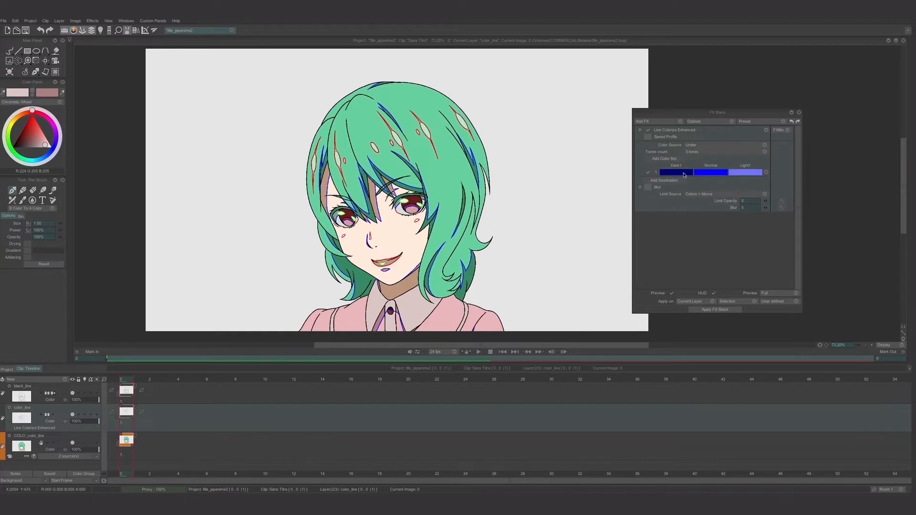
click(675, 171)
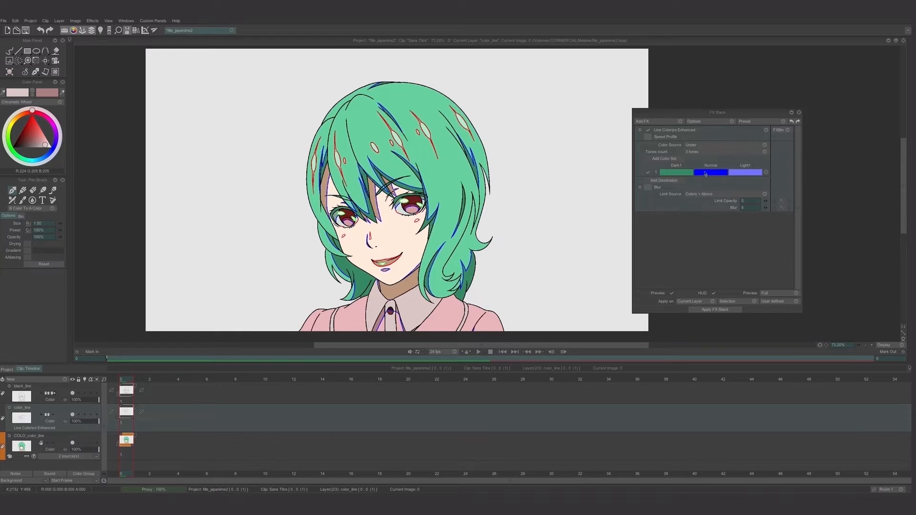
click(711, 172)
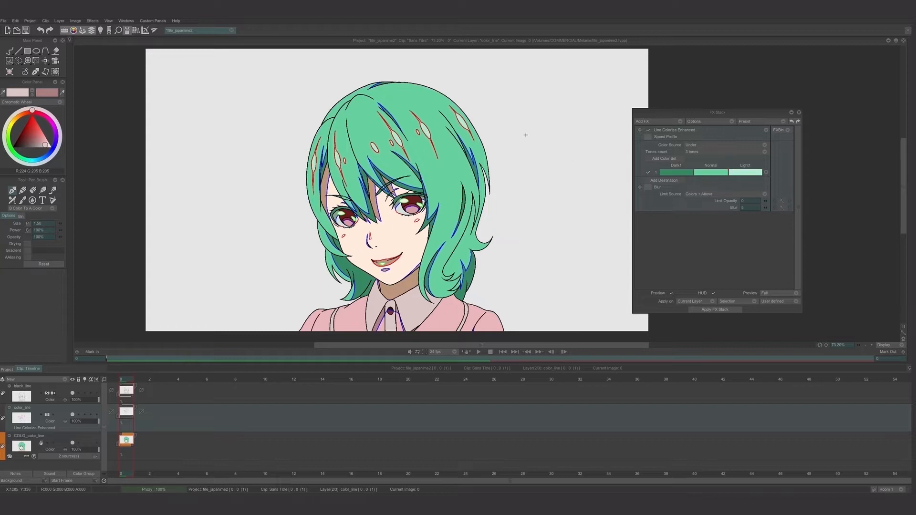
mouse_move(662, 184)
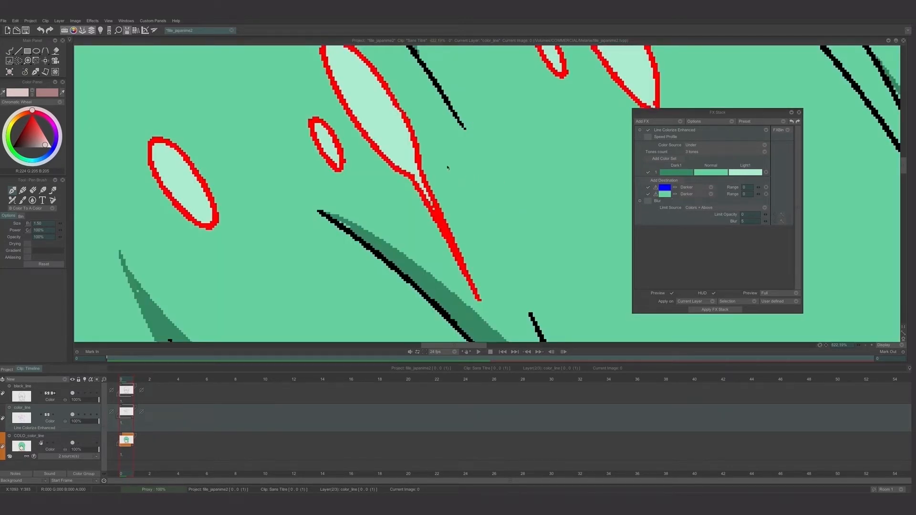
- Set the second destination's line colour to red and map it to the Lighter tone
click(688, 187)
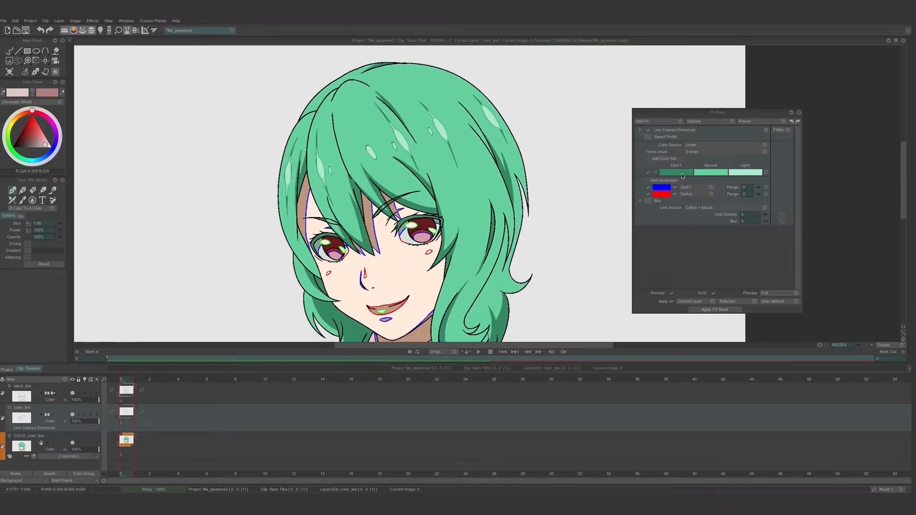
click(686, 194)
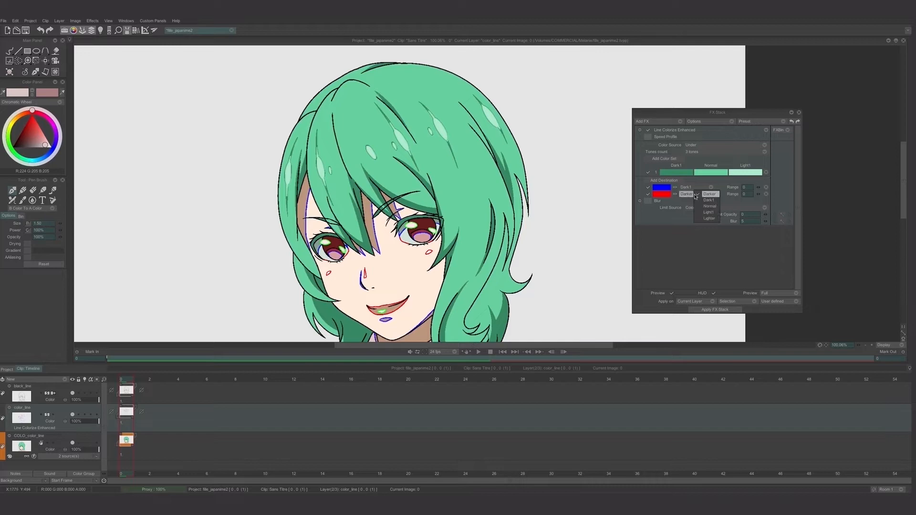
click(709, 218)
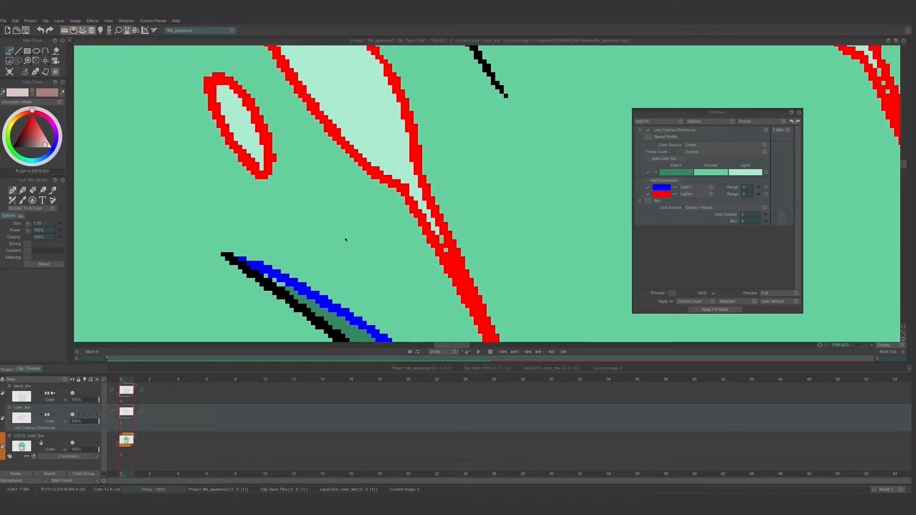
click(30, 140)
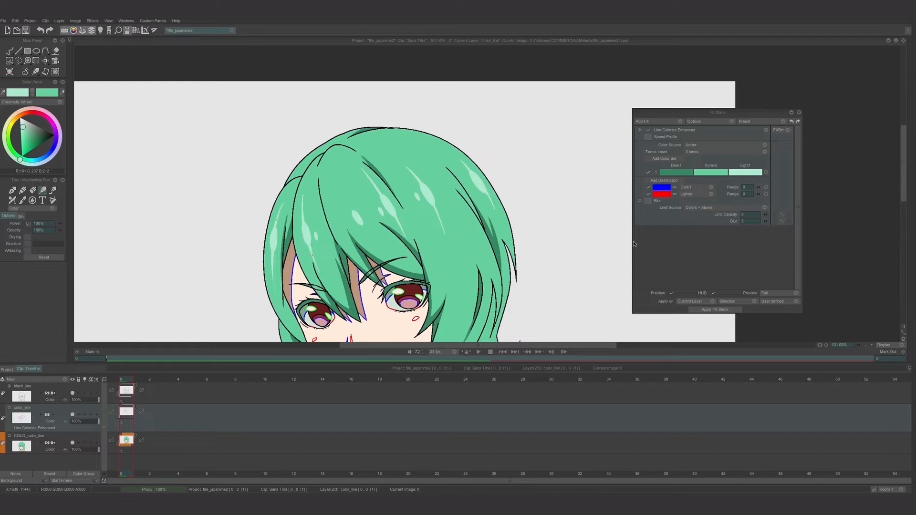
mouse_move(681, 80)
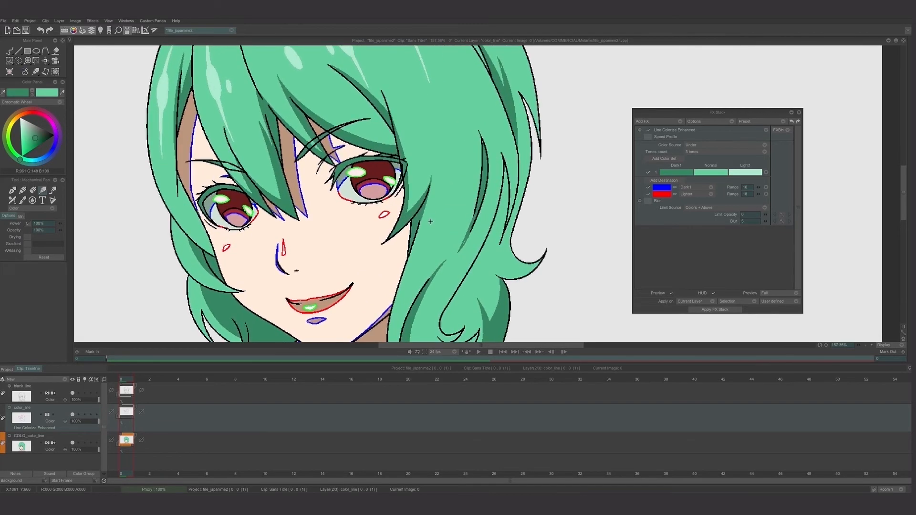
- Set the line destination's matching range to 16
click(664, 159)
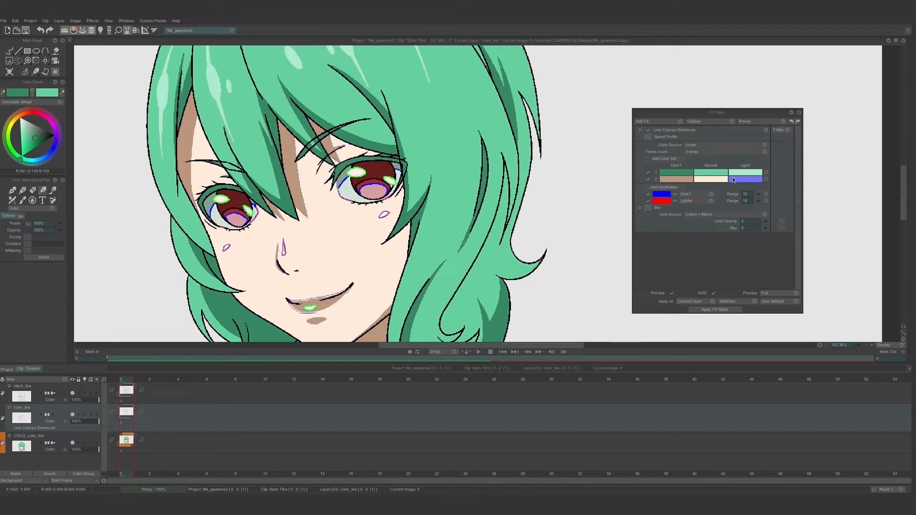
- Sample the skin's light tone into the second colour set
click(746, 178)
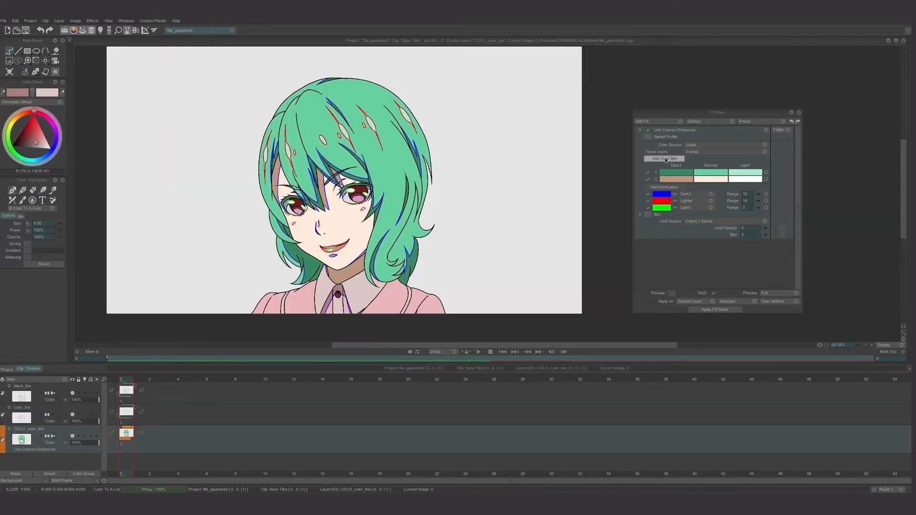
- Add a colour set for the shirt and sample its pink shading tone
click(664, 158)
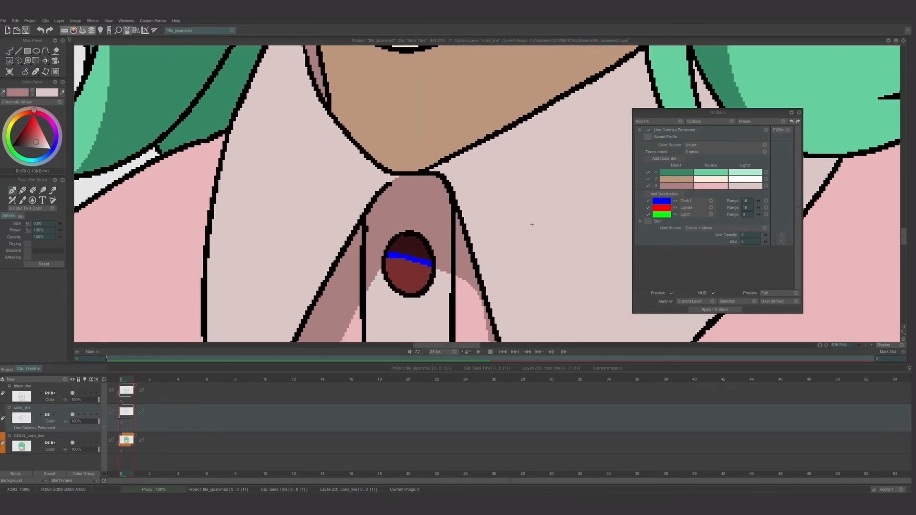
click(665, 158)
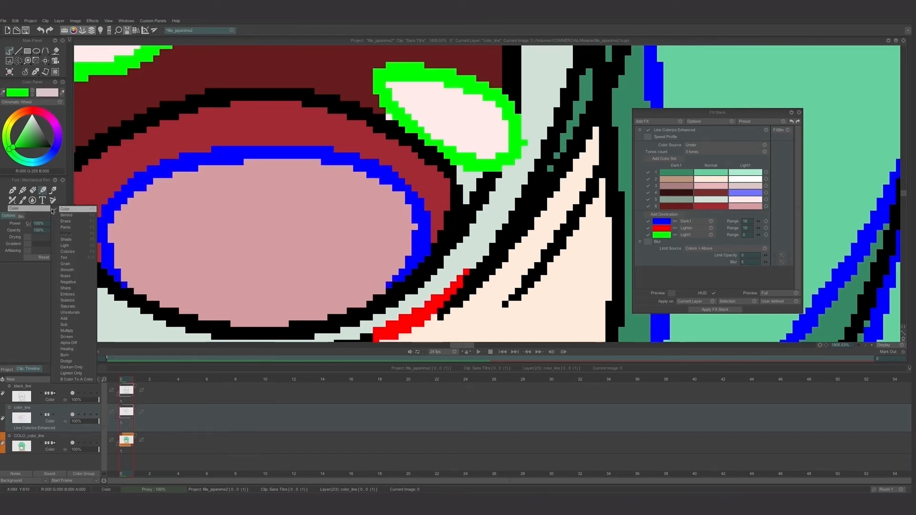
- Sample the eye and mouth colour from the canvas into the new colour set
click(76, 379)
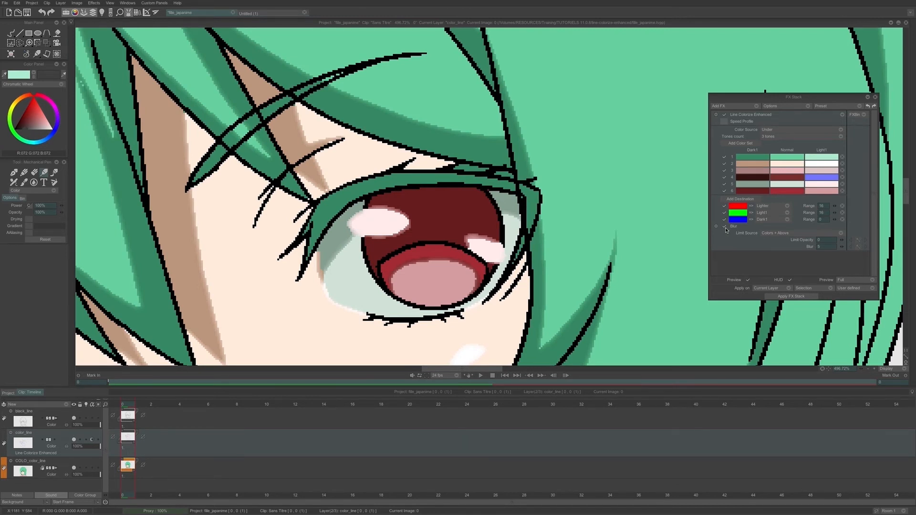
mouse_move(770, 236)
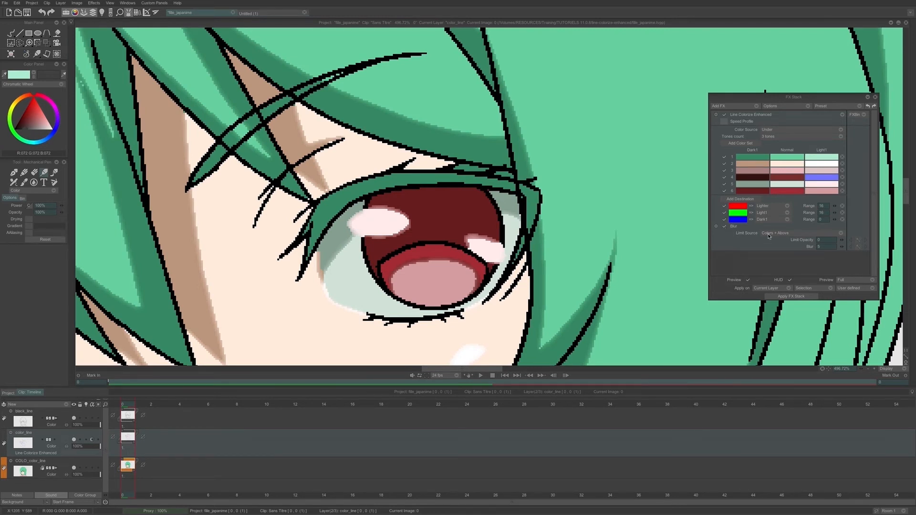
- Enable blur on the recoloured lines and set its amount to 7.6
click(776, 233)
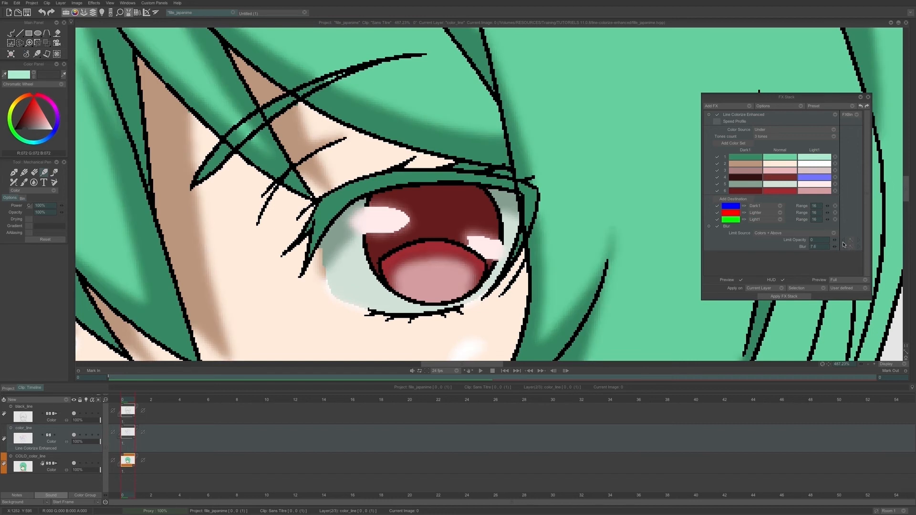
click(834, 240)
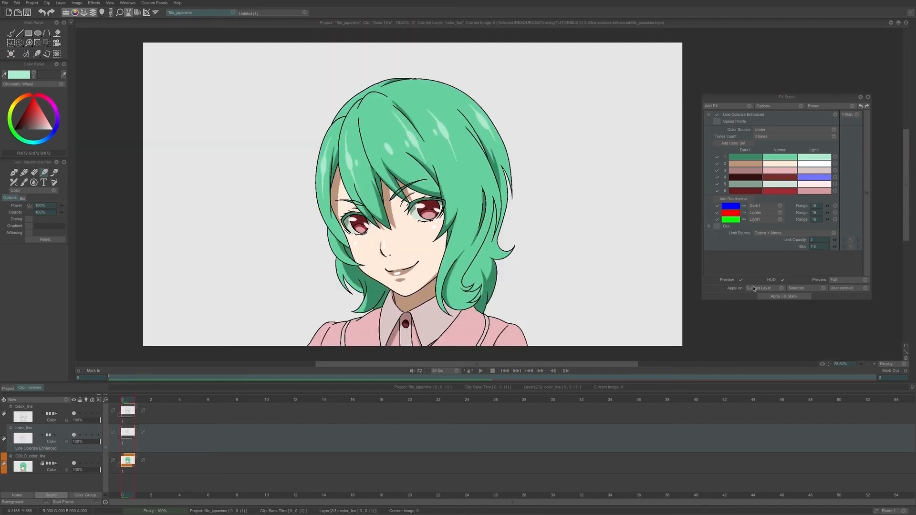
mouse_move(784, 296)
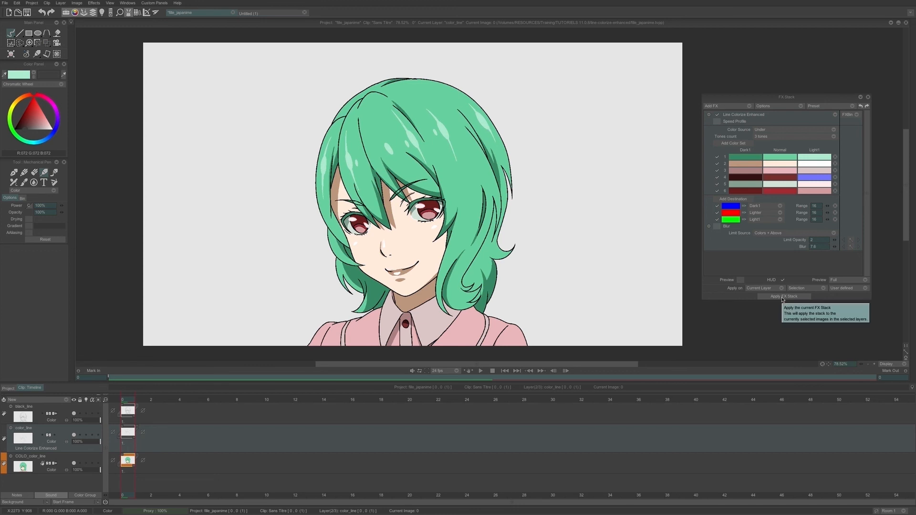